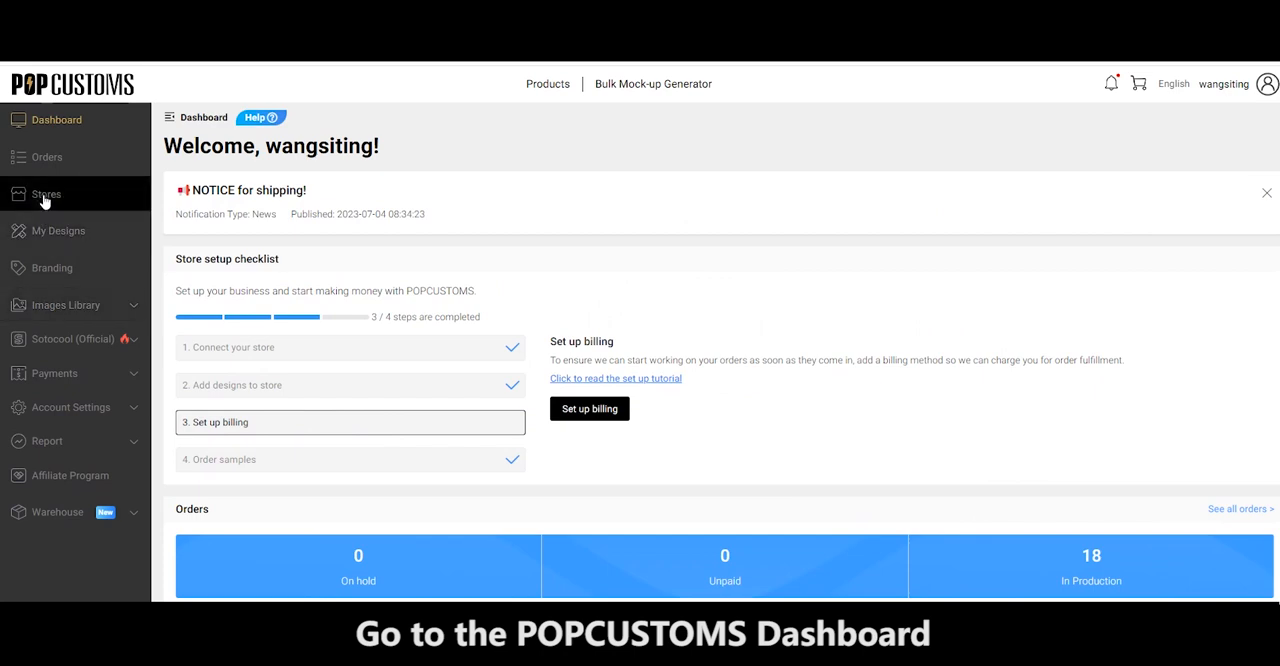
From the Stores page, create an Amazon store and name it 'test'
{"action": "left_click", "coordinate": [46, 192]}
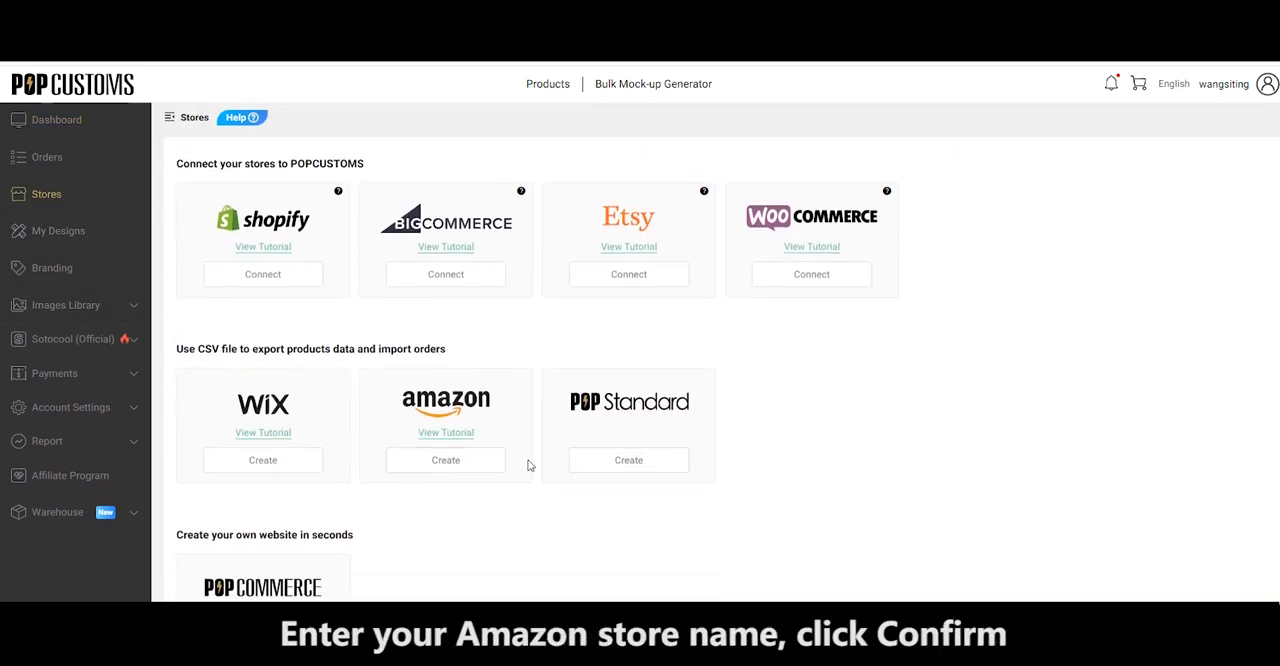
{"action": "left_click", "coordinate": [444, 460]}
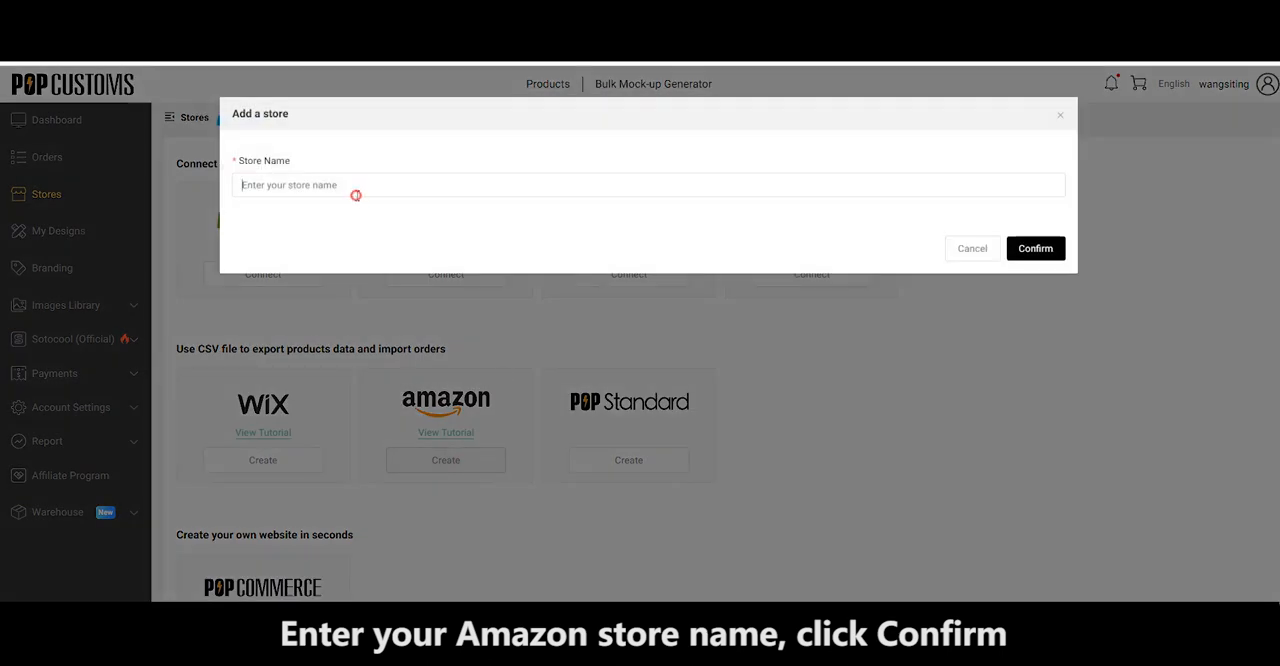
{"action": "type", "text": "test"}
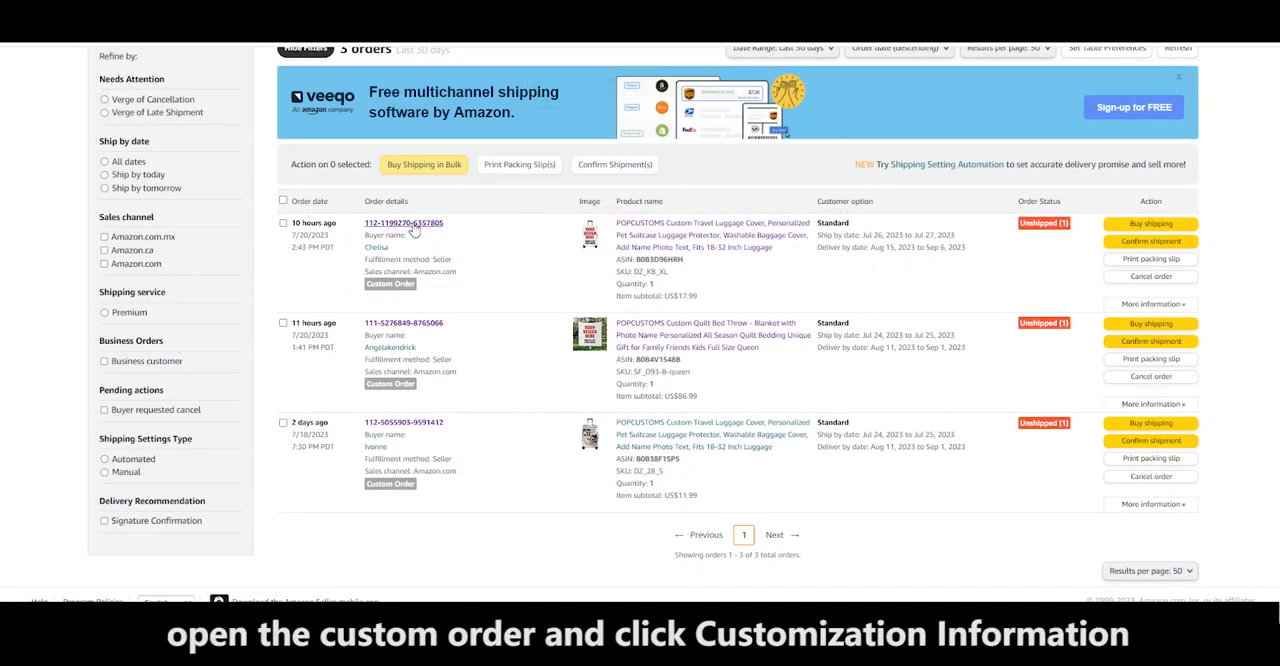
View the custom order's details and fetch its Customization Information link
{"action": "left_click", "coordinate": [404, 222]}
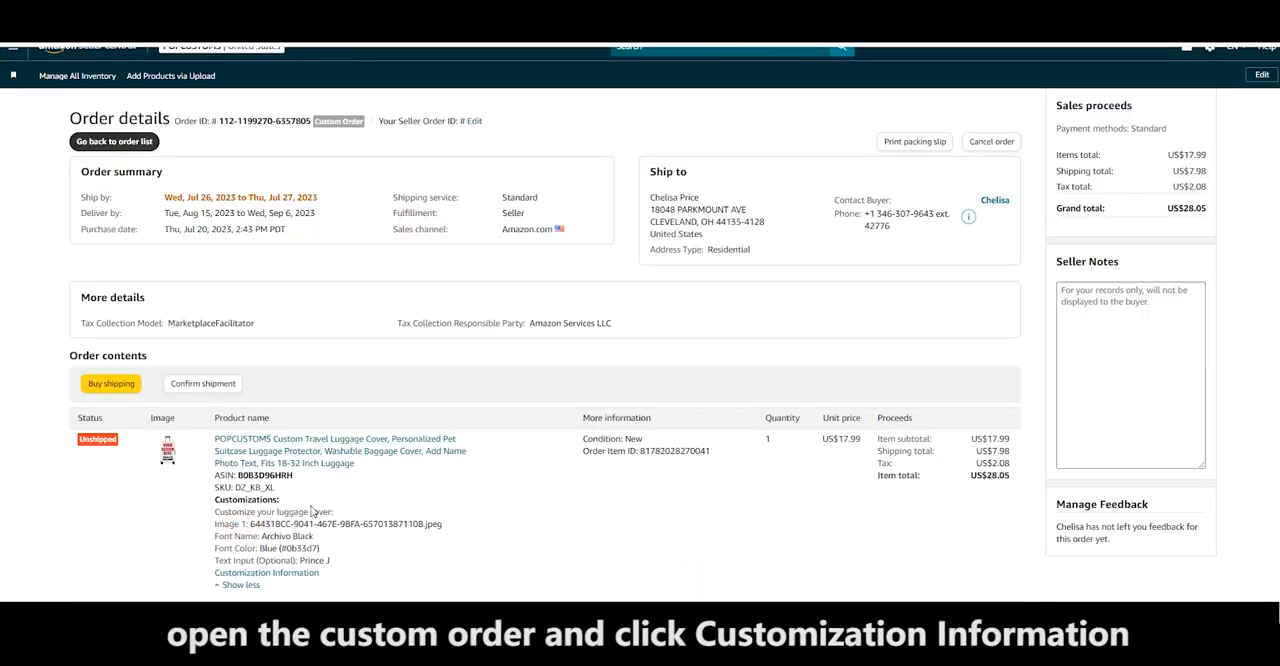
{"action": "scroll", "scroll_direction": "down", "scroll_amount": 3}
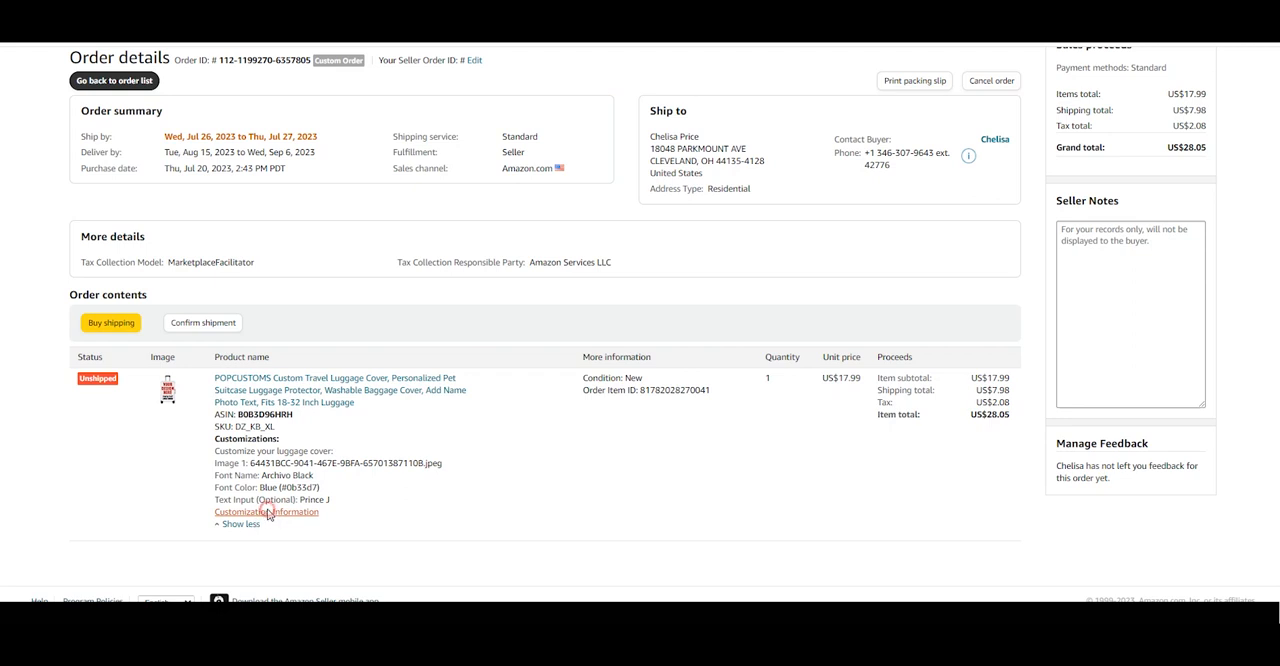
{"action": "left_click", "coordinate": [266, 512]}
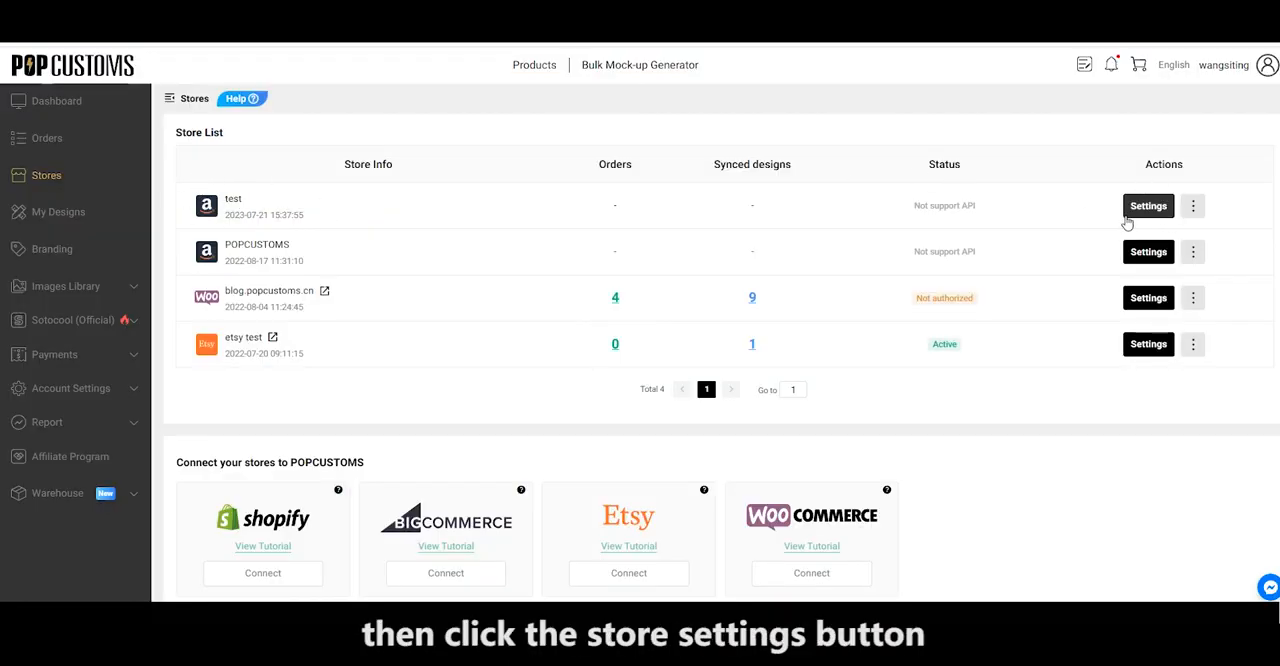
Upload the downloaded archivoblack ttf font in the test store's settings and confirm
{"action": "left_click", "coordinate": [1148, 206]}
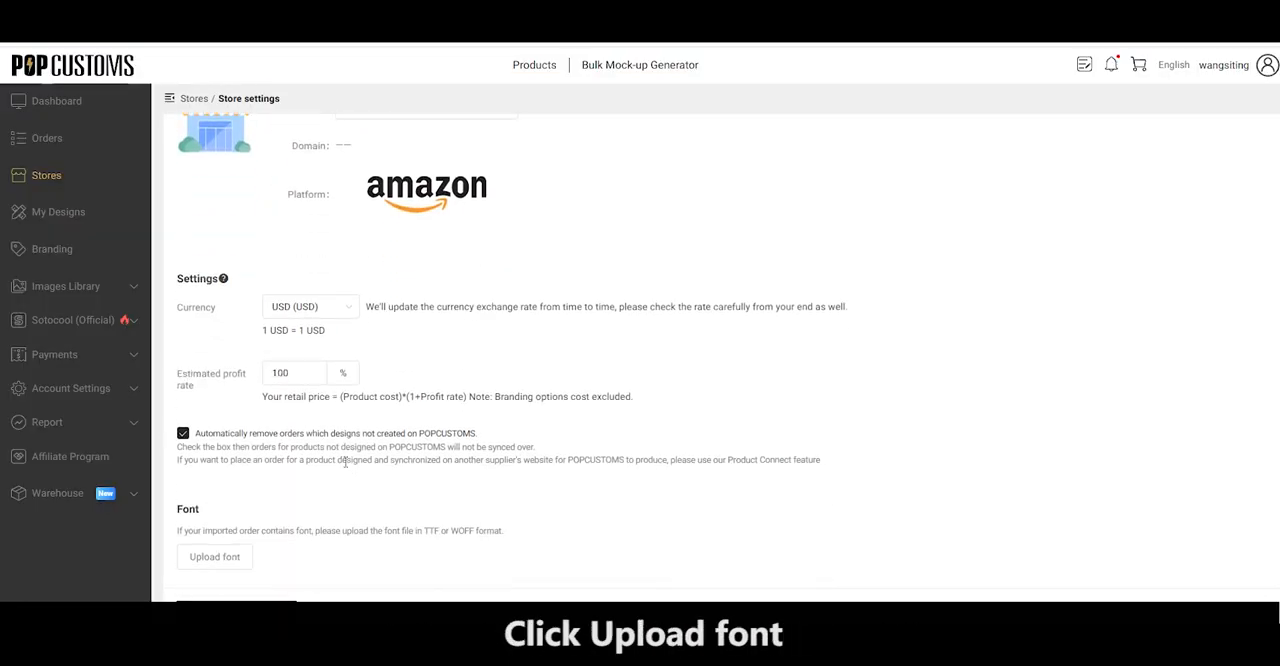
{"action": "left_click", "coordinate": [214, 556]}
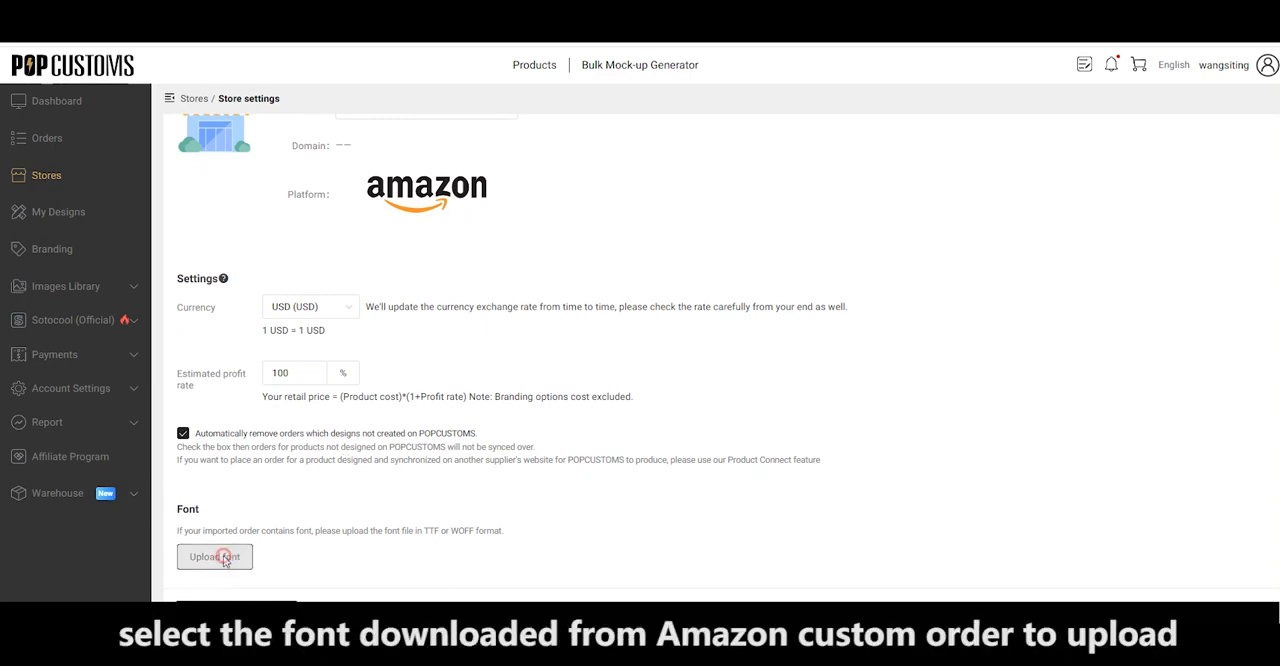
{"action": "left_click", "coordinate": [214, 556]}
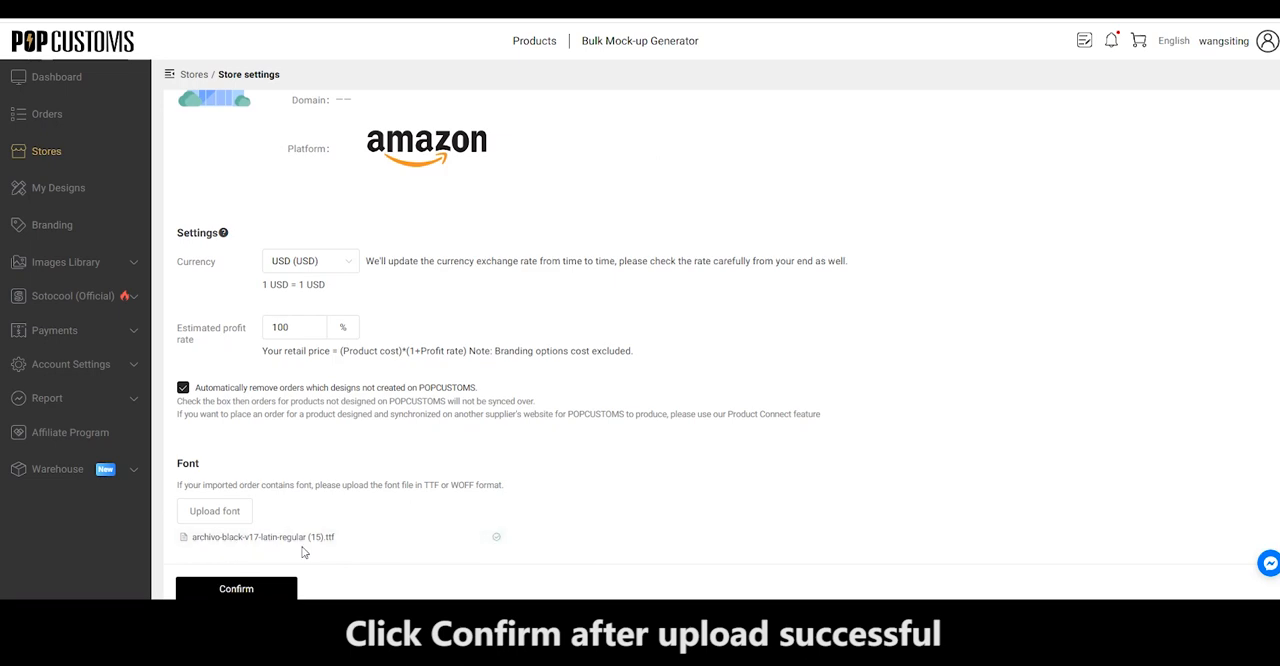
{"action": "left_click", "coordinate": [236, 588]}
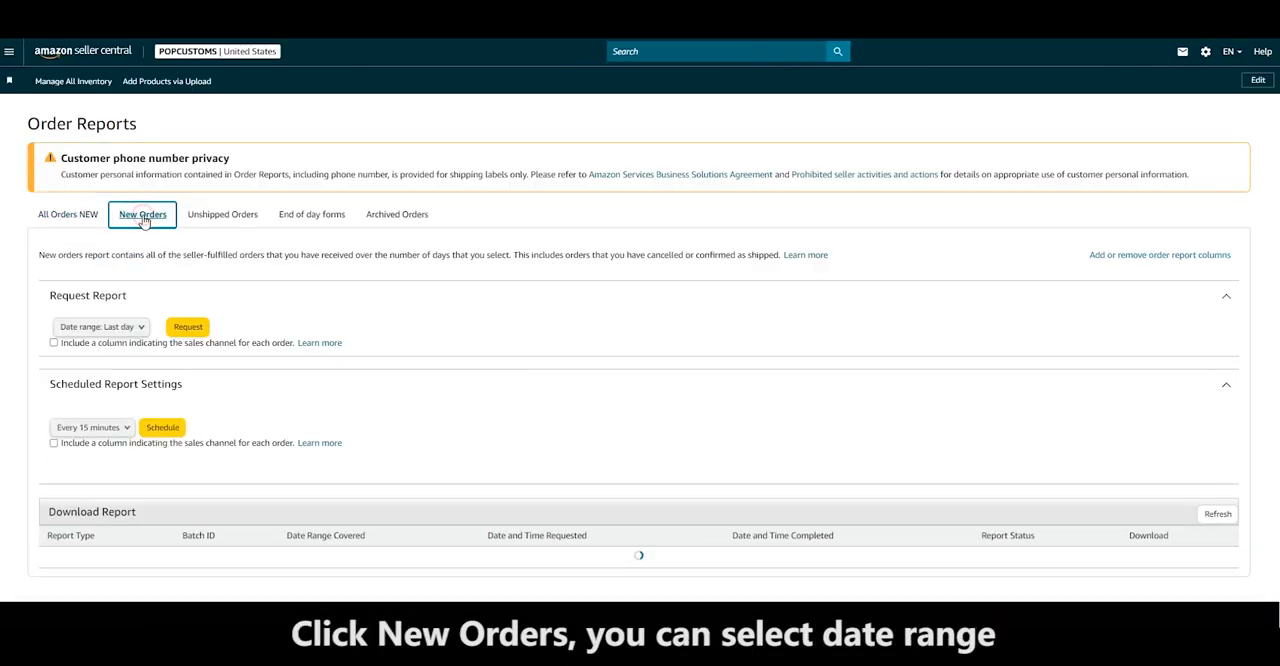
Request a New Orders report for a date range and check its sku column in the spreadsheet
{"action": "left_click", "coordinate": [100, 328]}
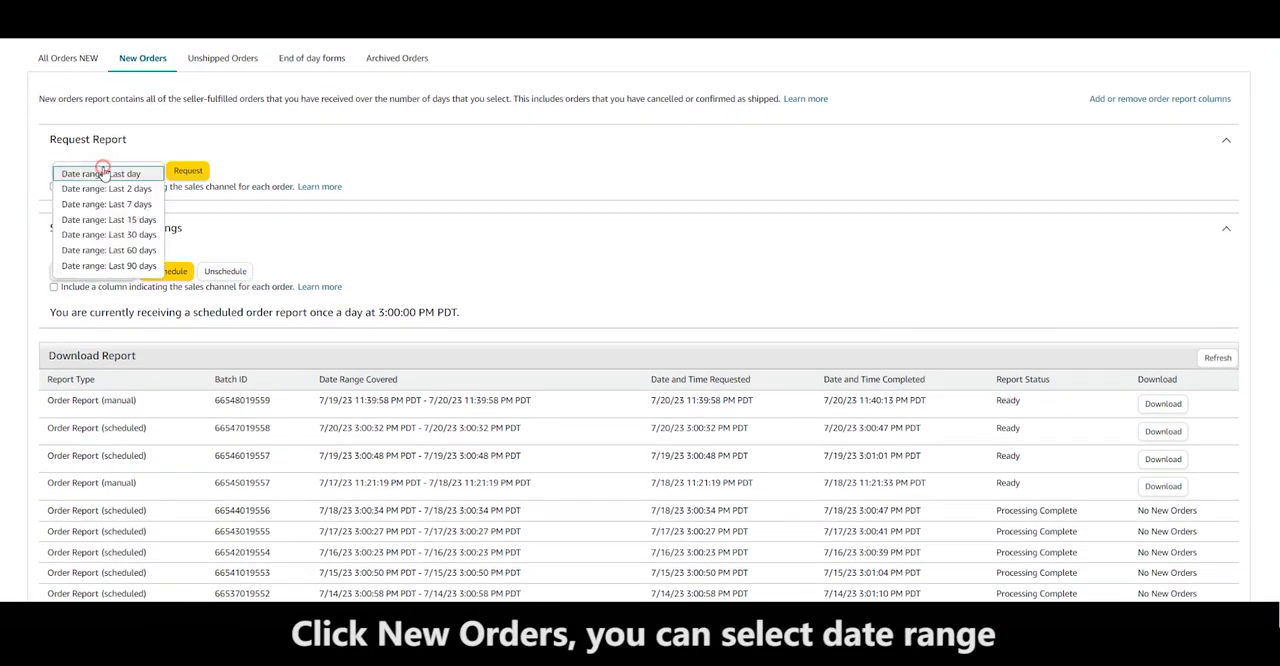
{"action": "left_click", "coordinate": [188, 170]}
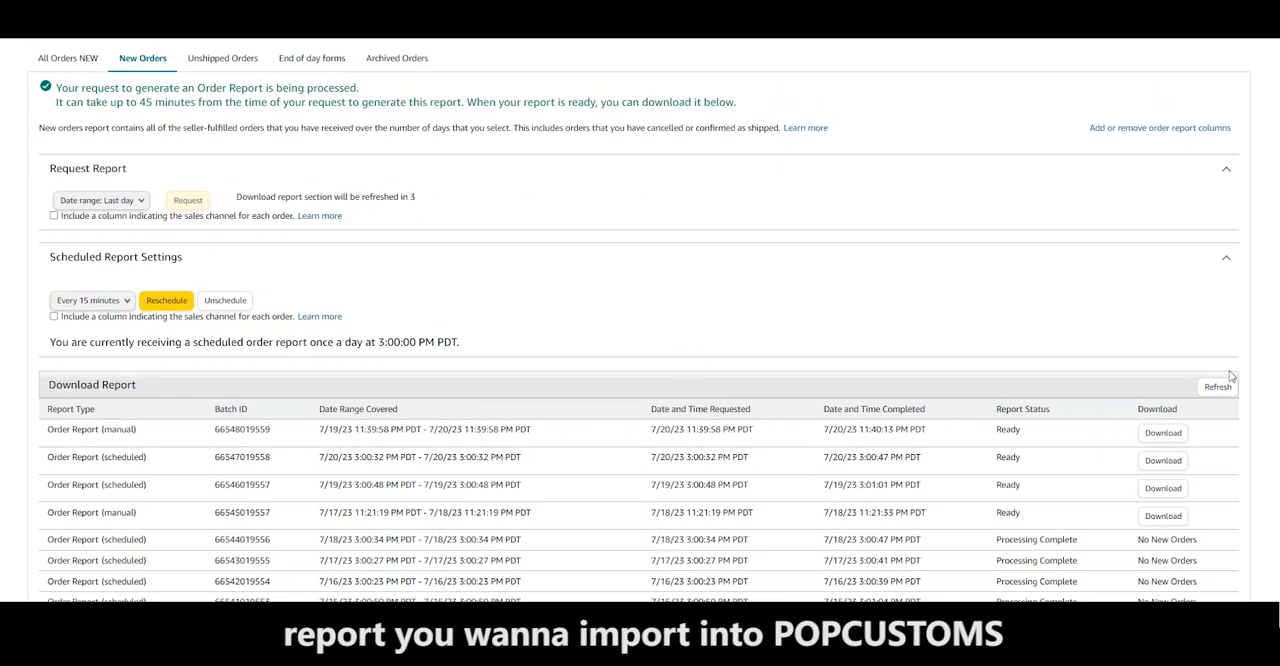
{"action": "scroll", "scroll_direction": "down", "scroll_amount": 3}
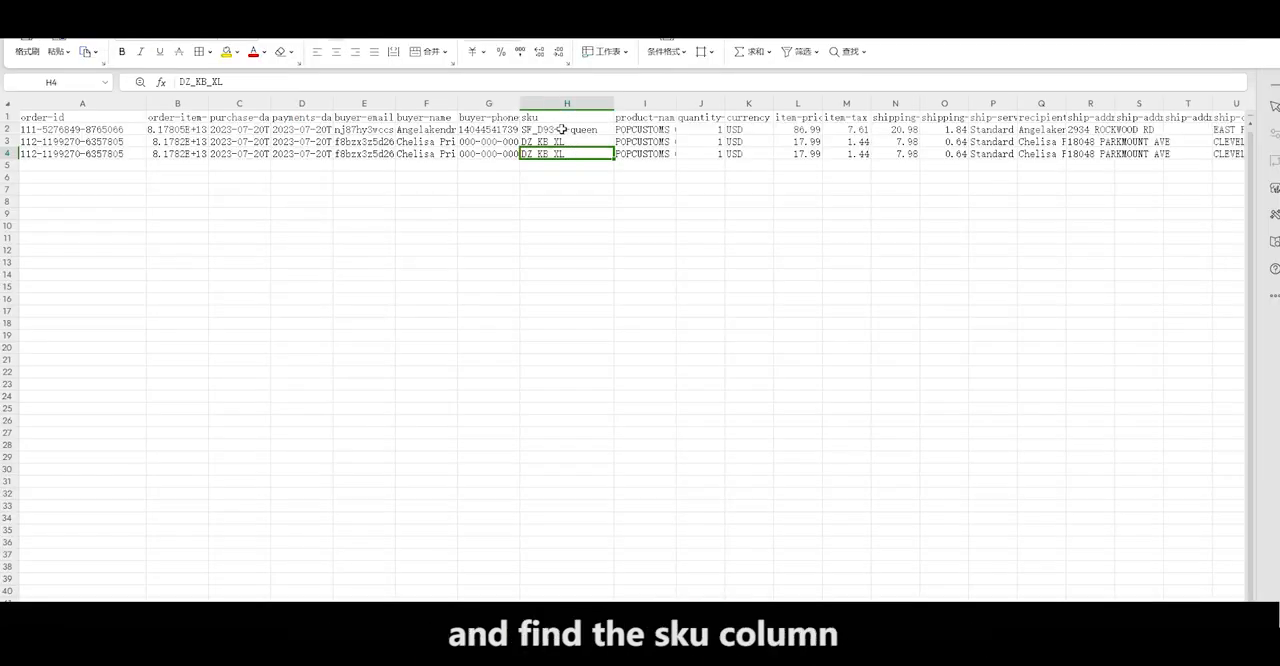
{"action": "left_click", "coordinate": [566, 128]}
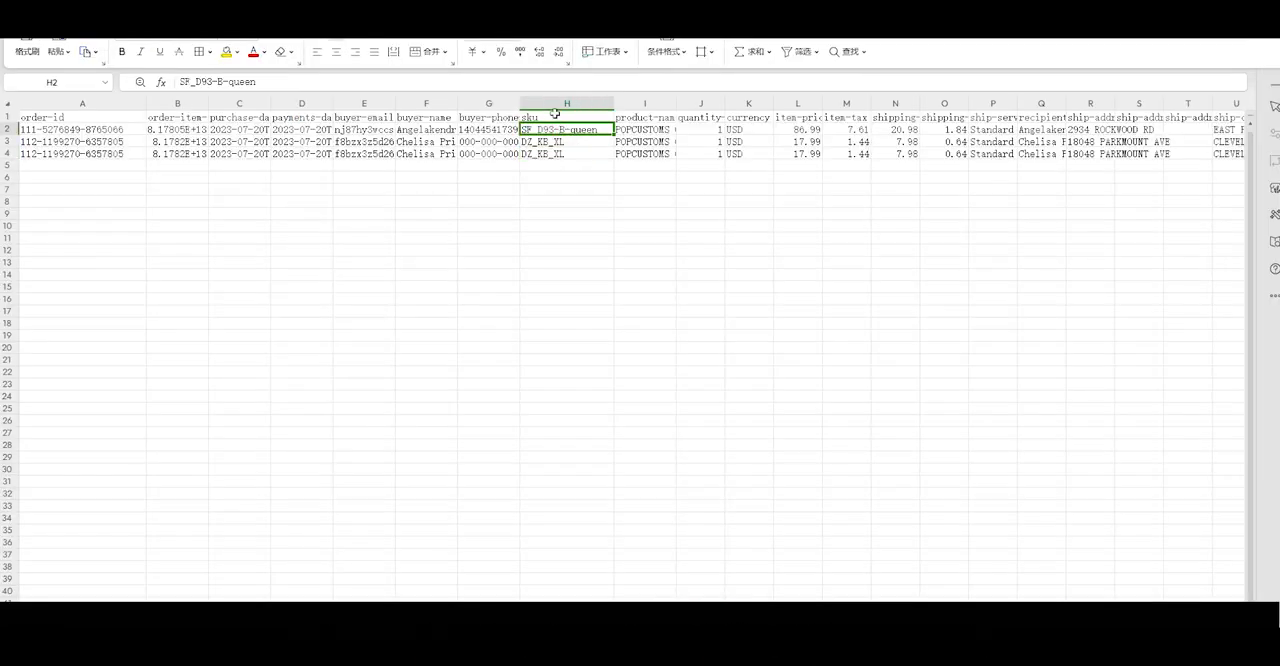
In My Designs, find the ordered design, copy a SKU value and show its Attributes list
{"action": "left_click", "coordinate": [54, 202]}
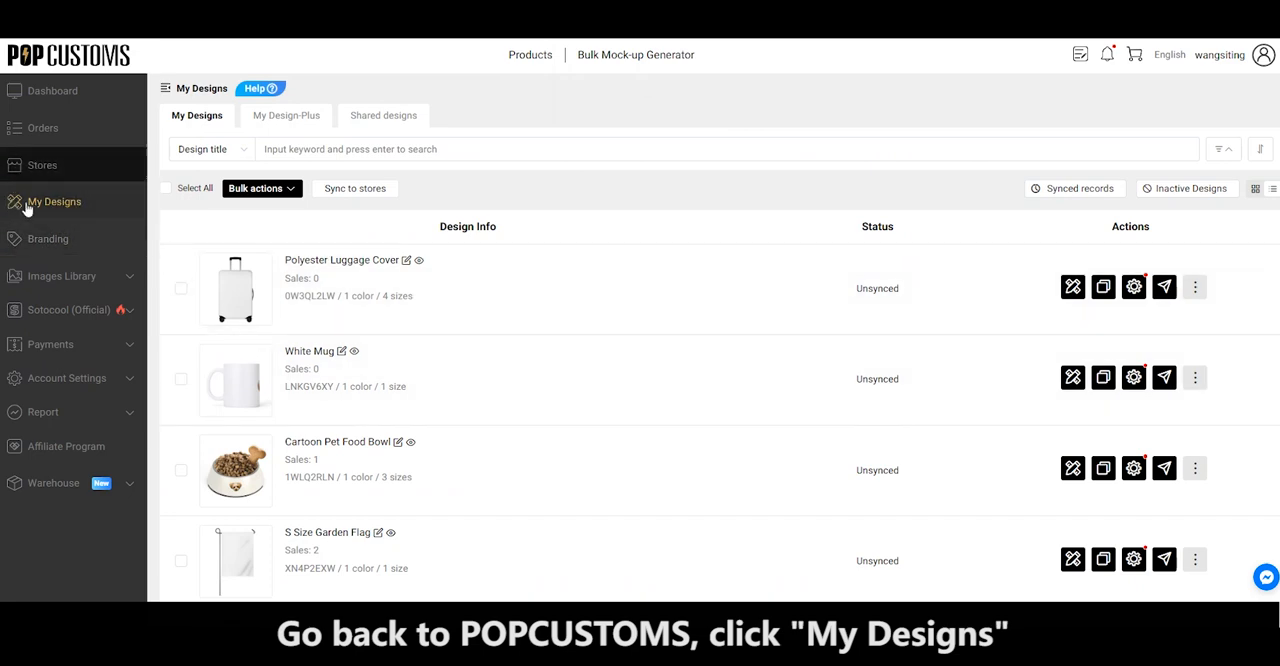
{"action": "scroll", "scroll_direction": "down", "scroll_amount": 3}
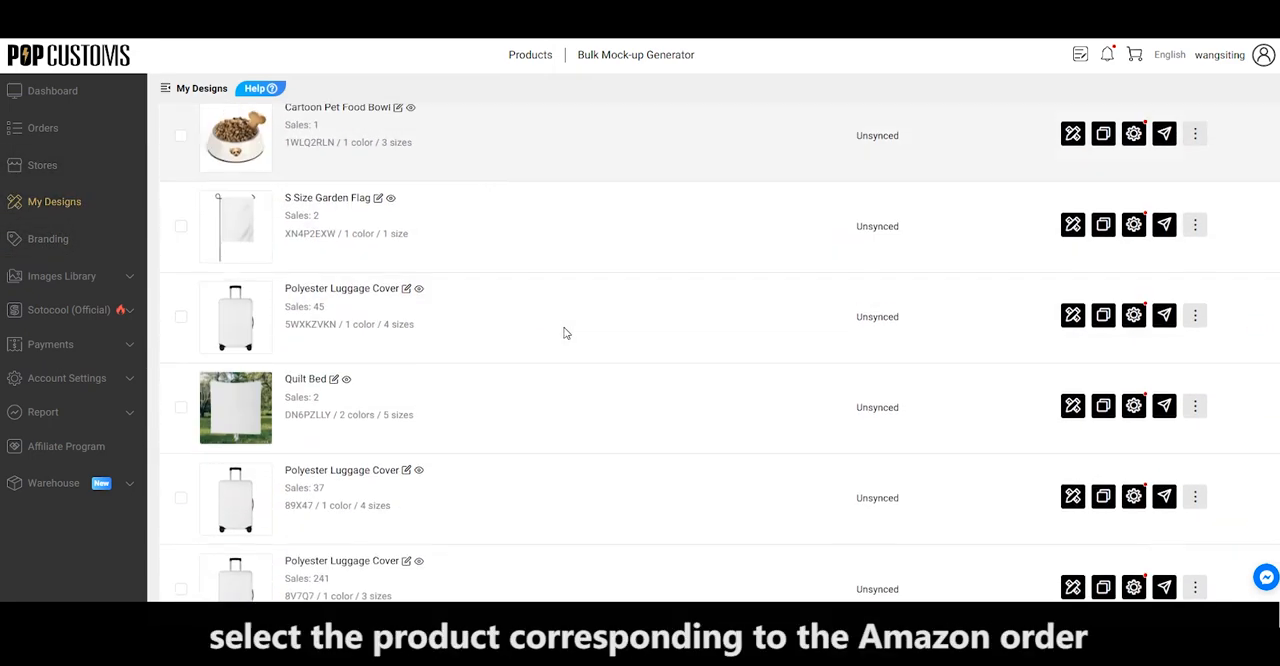
{"action": "left_click", "coordinate": [234, 408]}
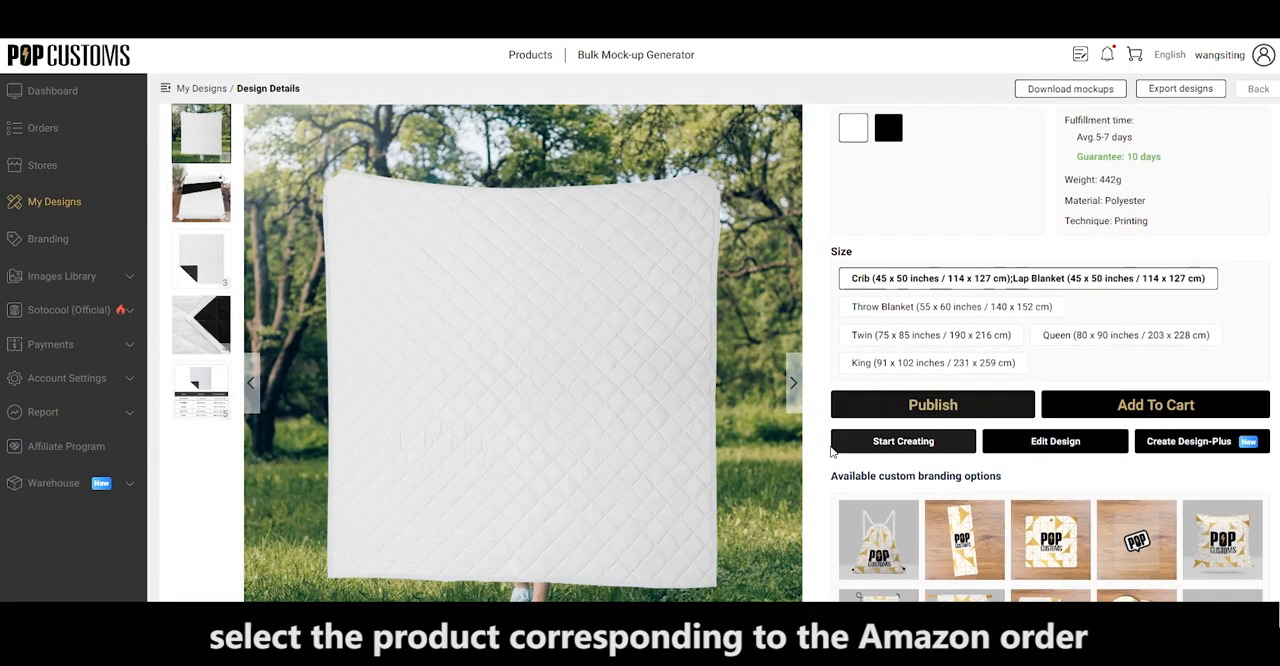
{"action": "scroll", "scroll_direction": "down", "scroll_amount": 3}
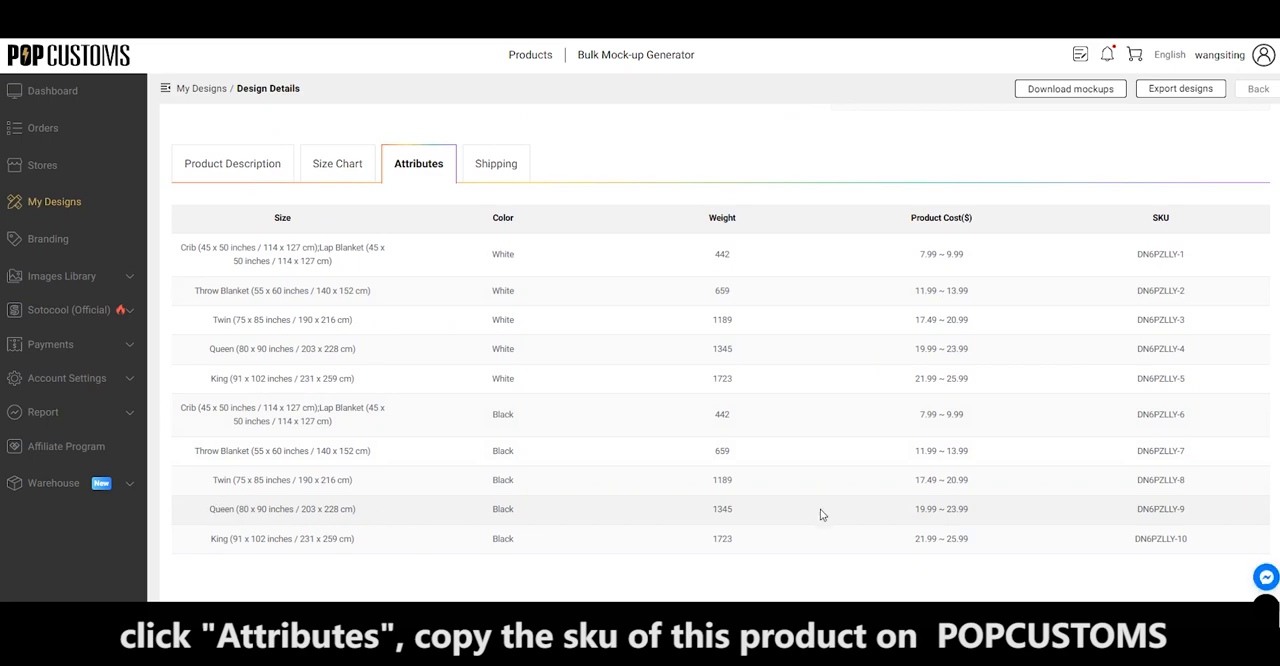
{"action": "double_click", "coordinate": [1160, 508]}
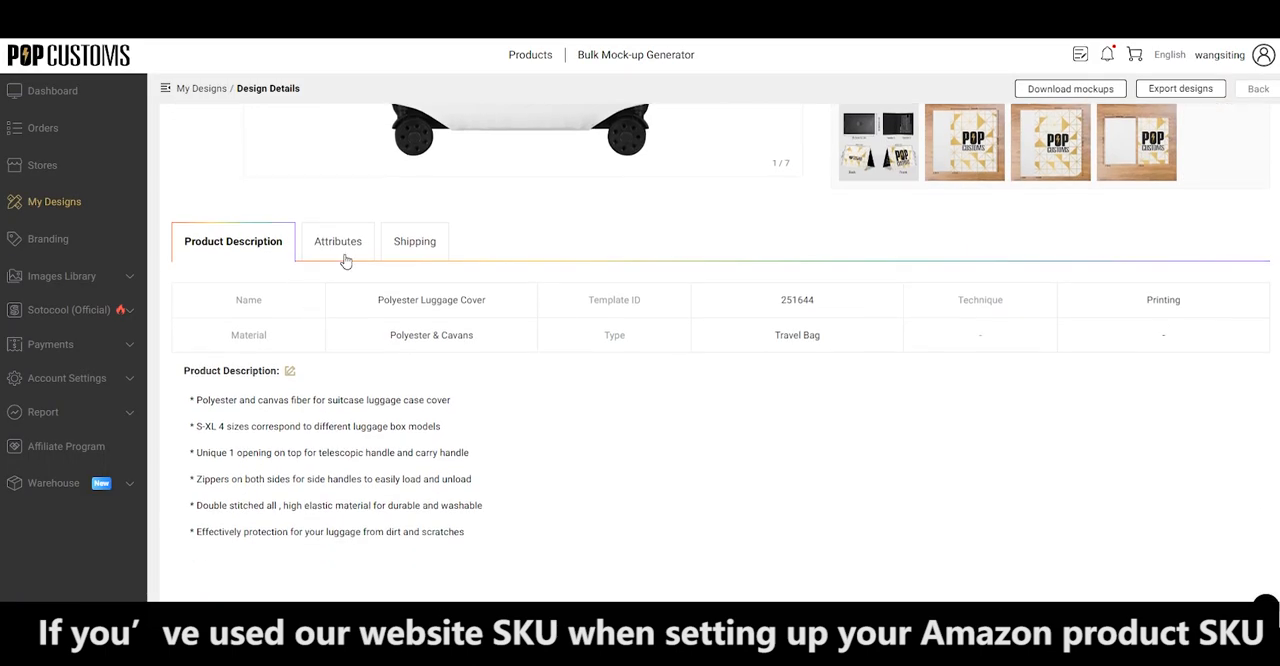
{"action": "left_click", "coordinate": [336, 240]}
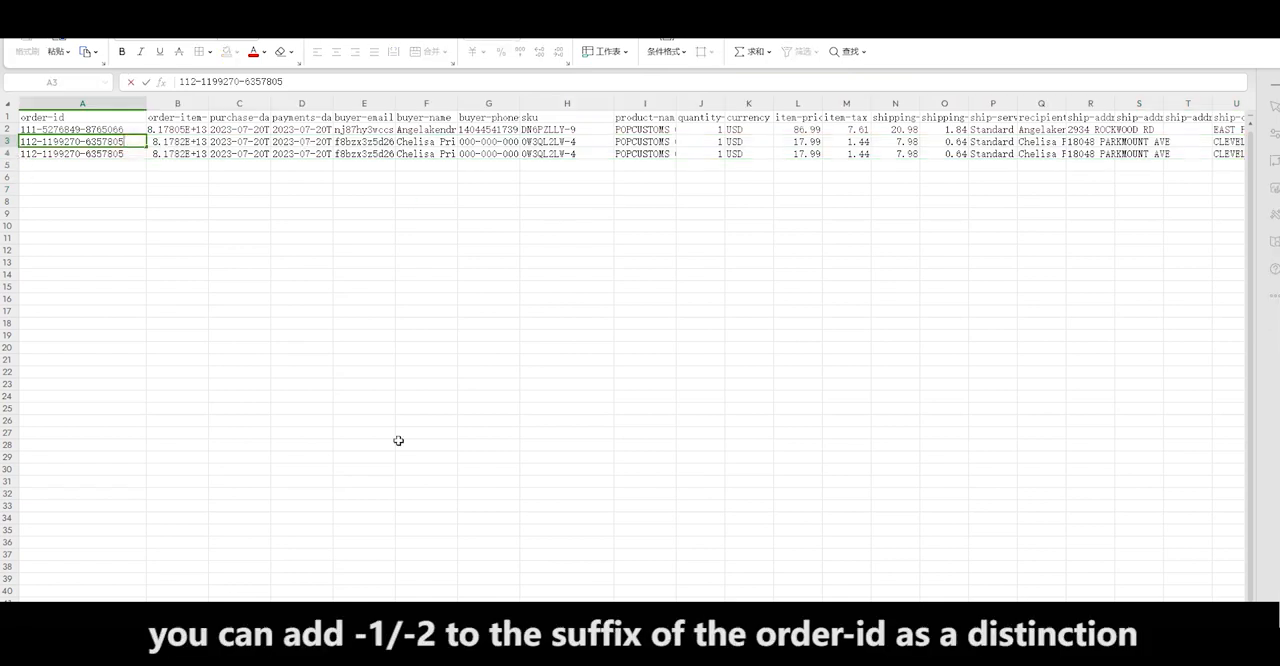
{"action": "type", "text": "-1"}
{"action": "left_click", "coordinate": [82, 154]}
{"action": "type", "text": "-2"}
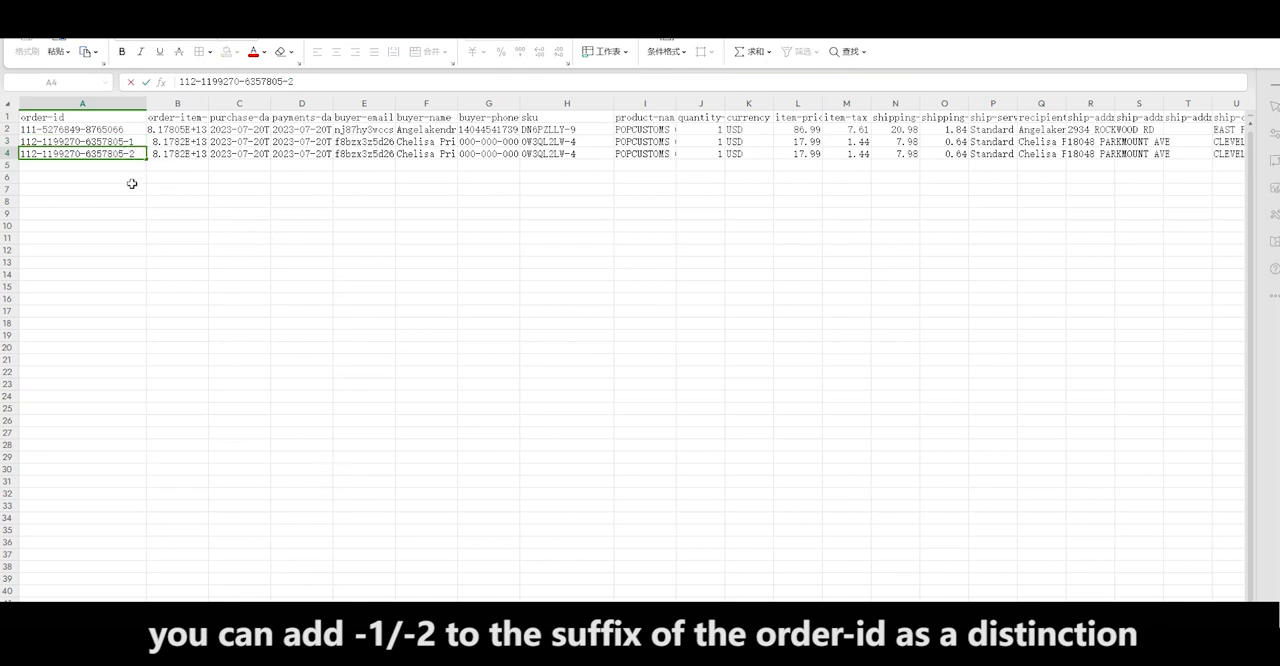
{"action": "left_click", "coordinate": [80, 178]}
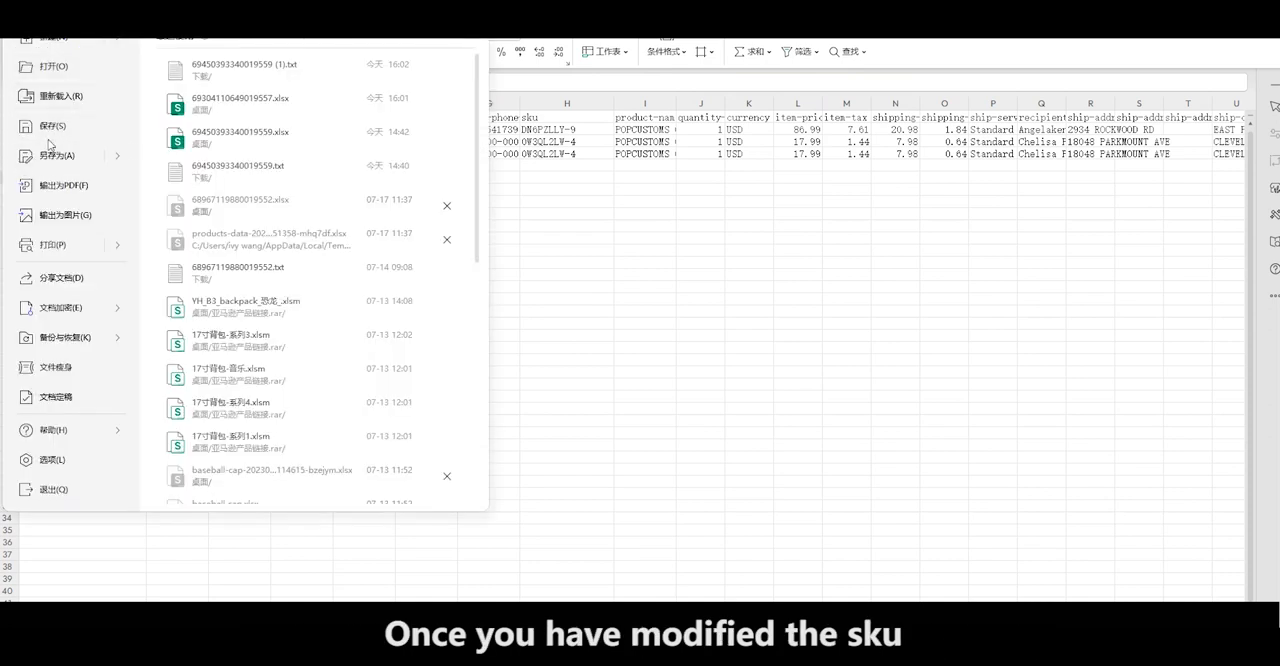
{"action": "left_click", "coordinate": [56, 156]}
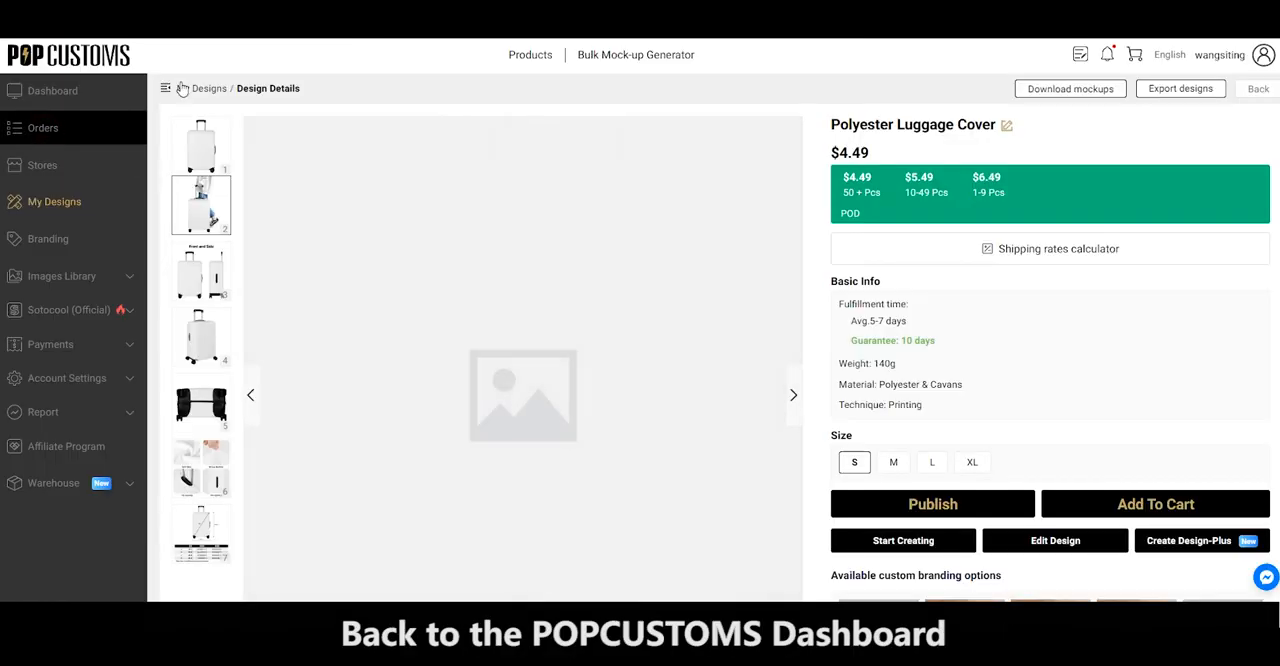
Import Amazon Custom Orders with 'Manually select for each order' shipping and the report file
{"action": "left_click", "coordinate": [42, 128]}
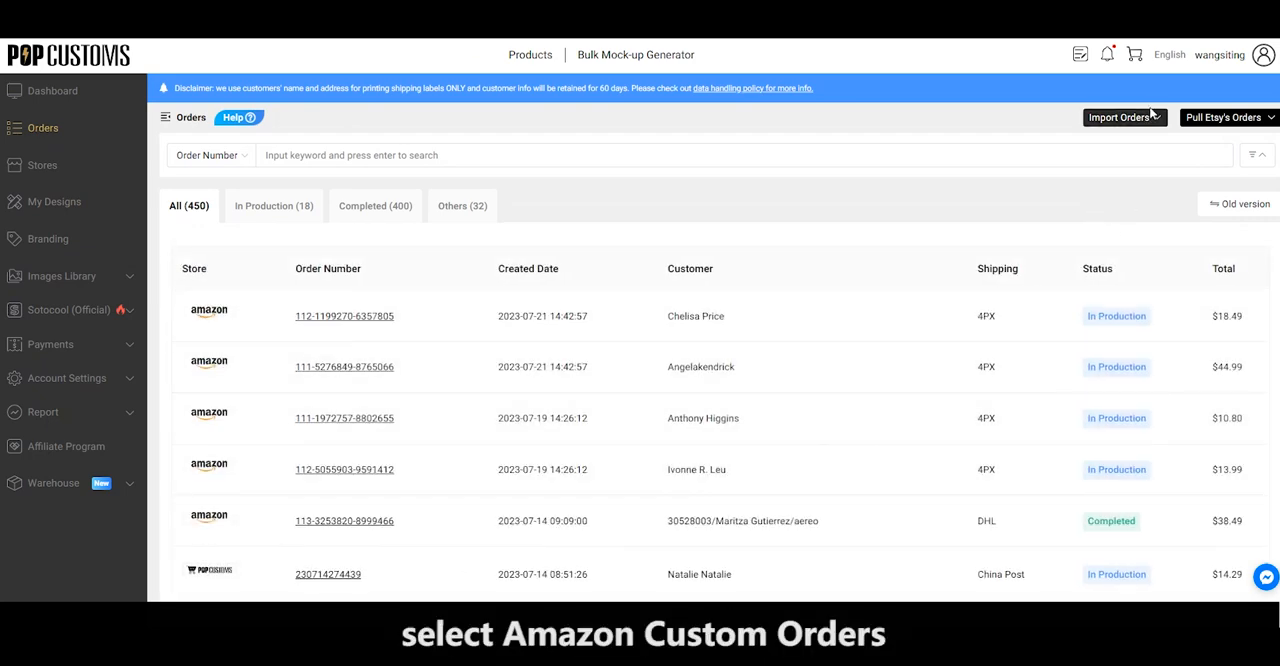
{"action": "left_click", "coordinate": [1120, 116]}
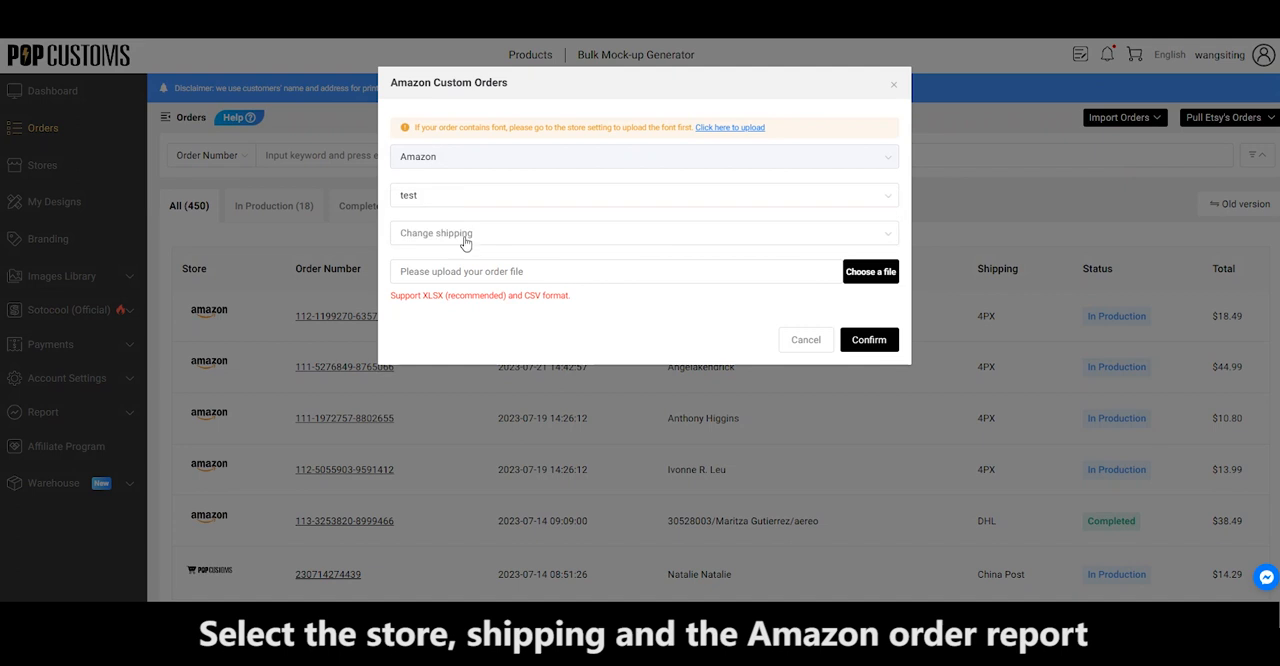
{"action": "left_click", "coordinate": [644, 232]}
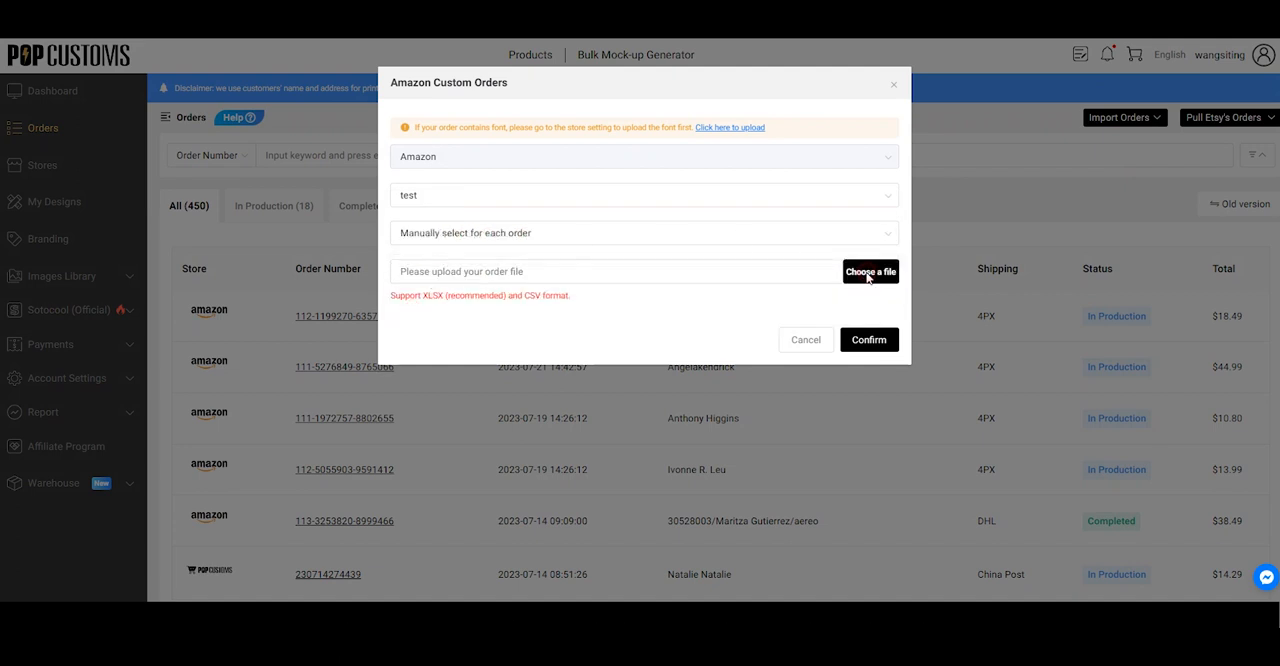
{"action": "left_click", "coordinate": [870, 272]}
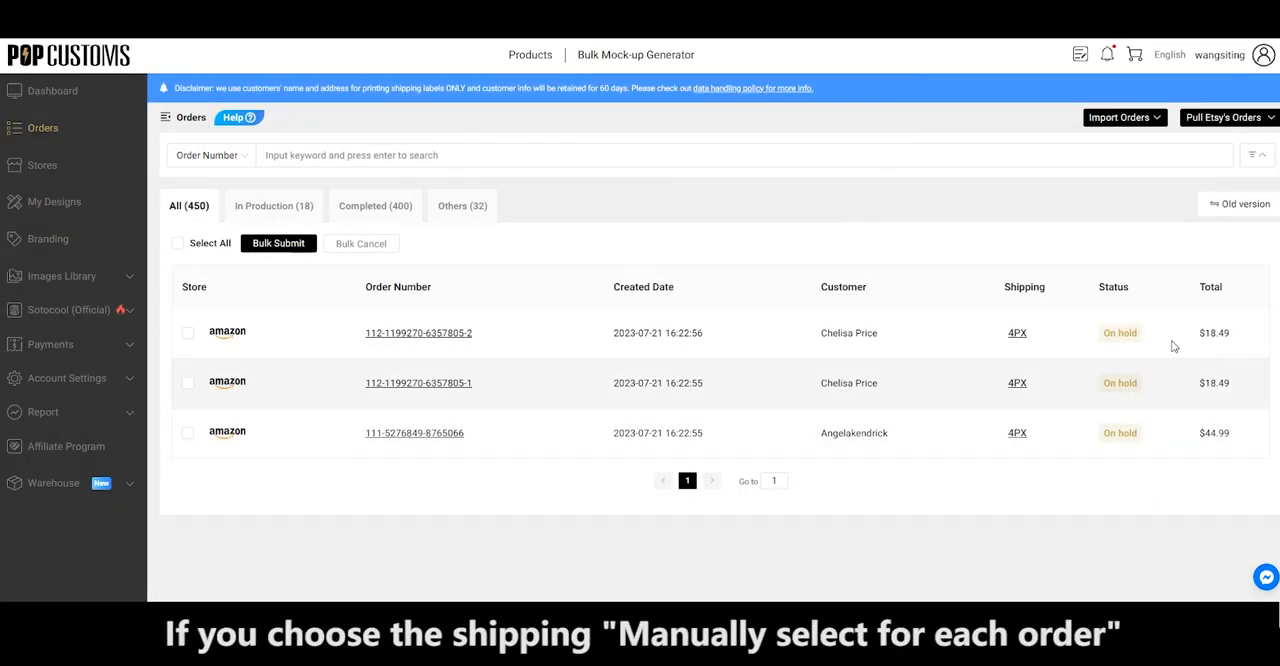
{"action": "mouse_move", "coordinate": [796, 350]}
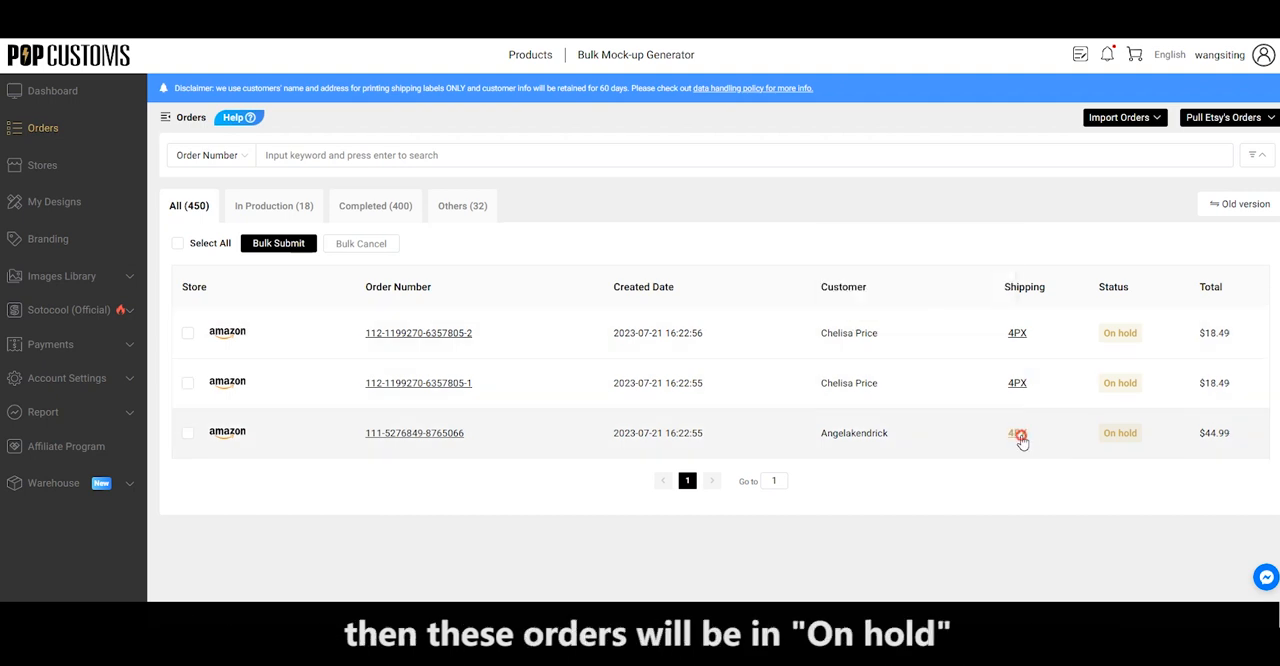
Switch the third order from 4PX to DHL Express, making its total $65.59
{"action": "left_click", "coordinate": [1018, 436]}
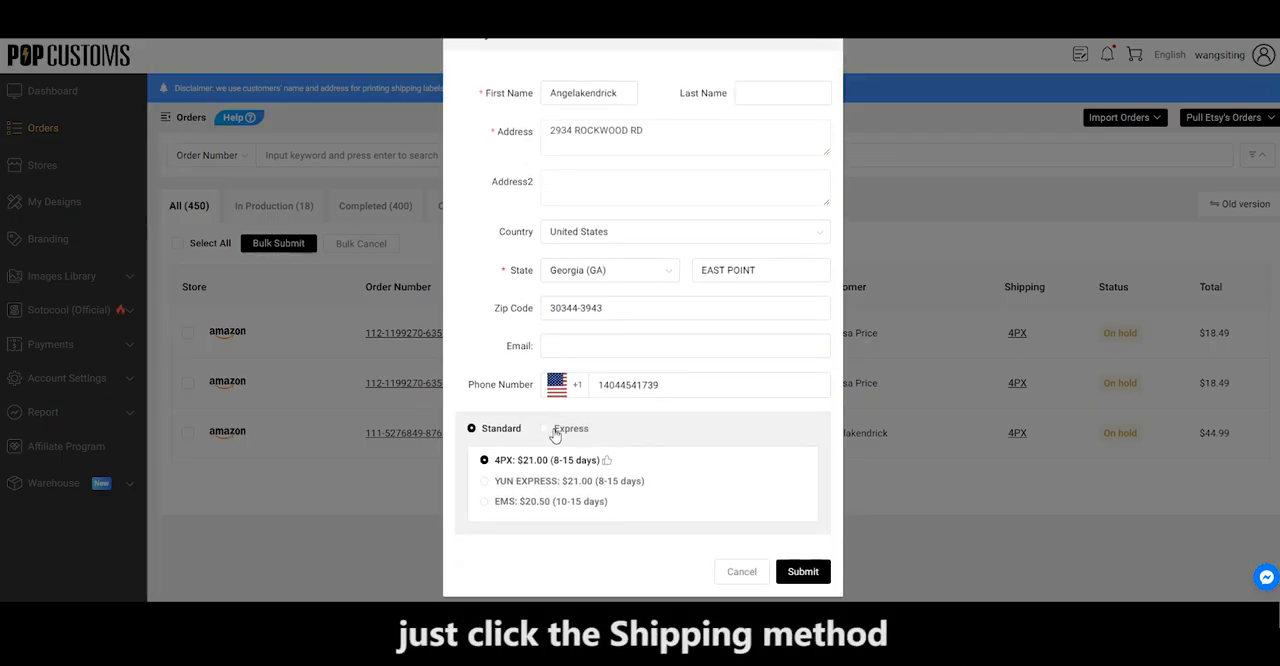
{"action": "left_click", "coordinate": [552, 428]}
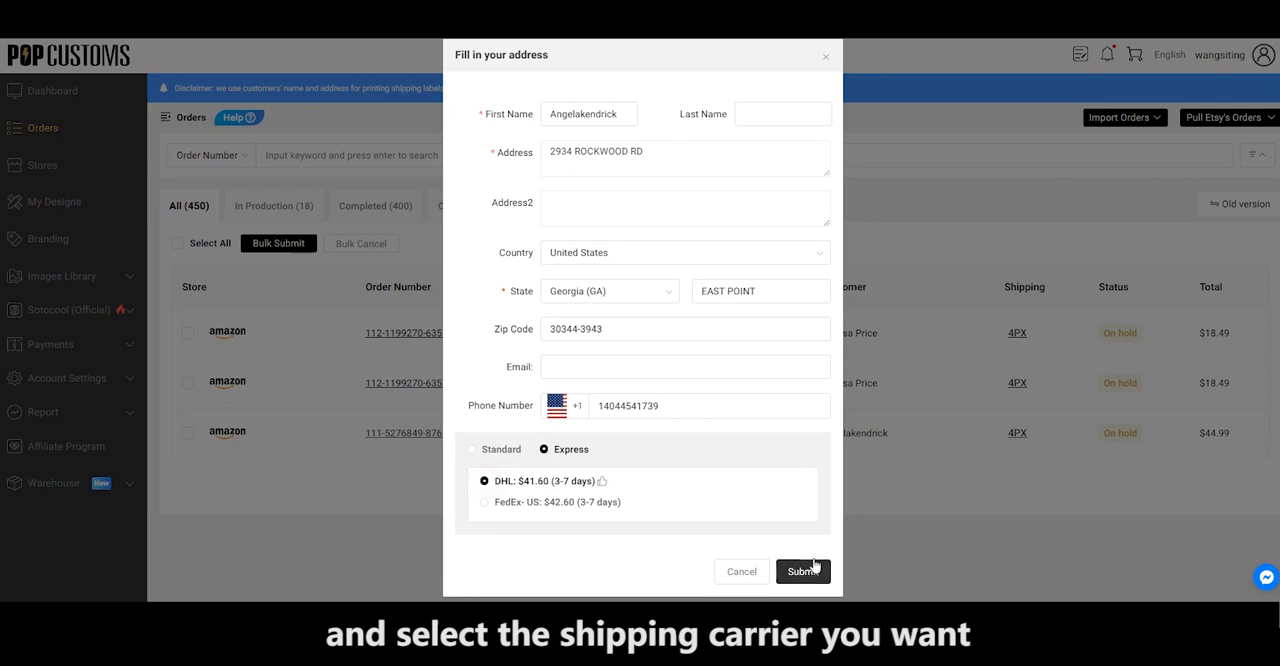
{"action": "left_click", "coordinate": [802, 572]}
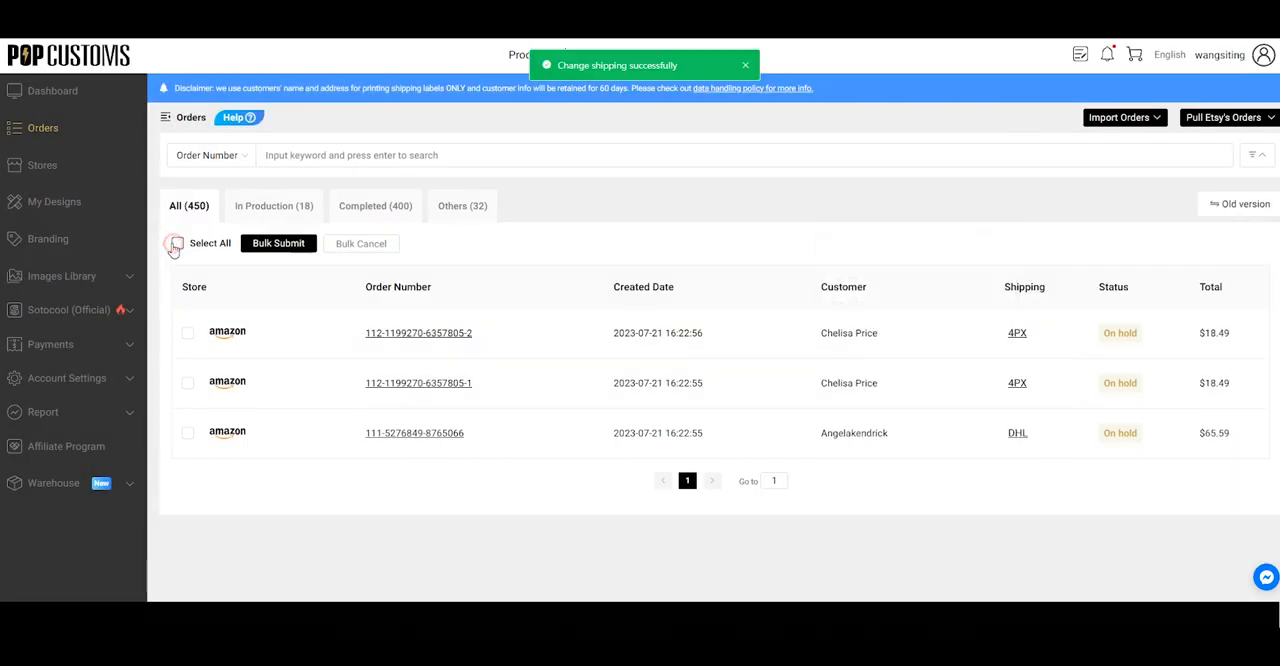
Bulk submit all three orders, then select them under Unpaid and start Bulk Payment of $102.57
{"action": "left_click", "coordinate": [278, 244]}
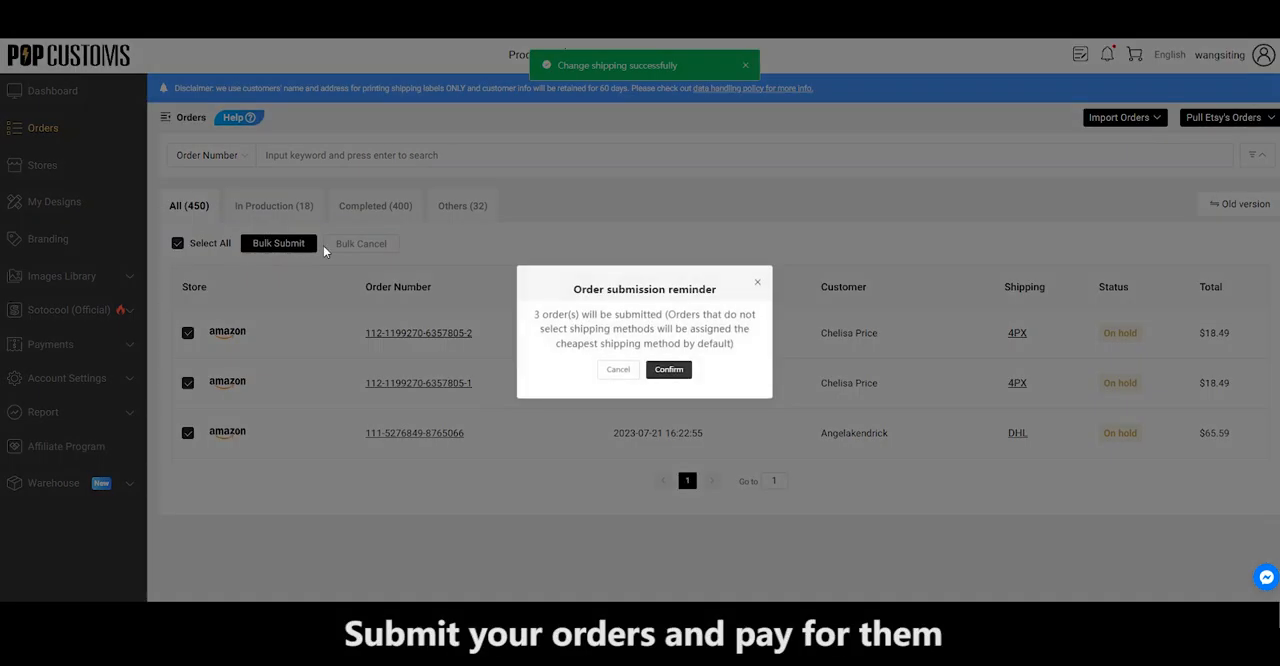
{"action": "left_click", "coordinate": [668, 368]}
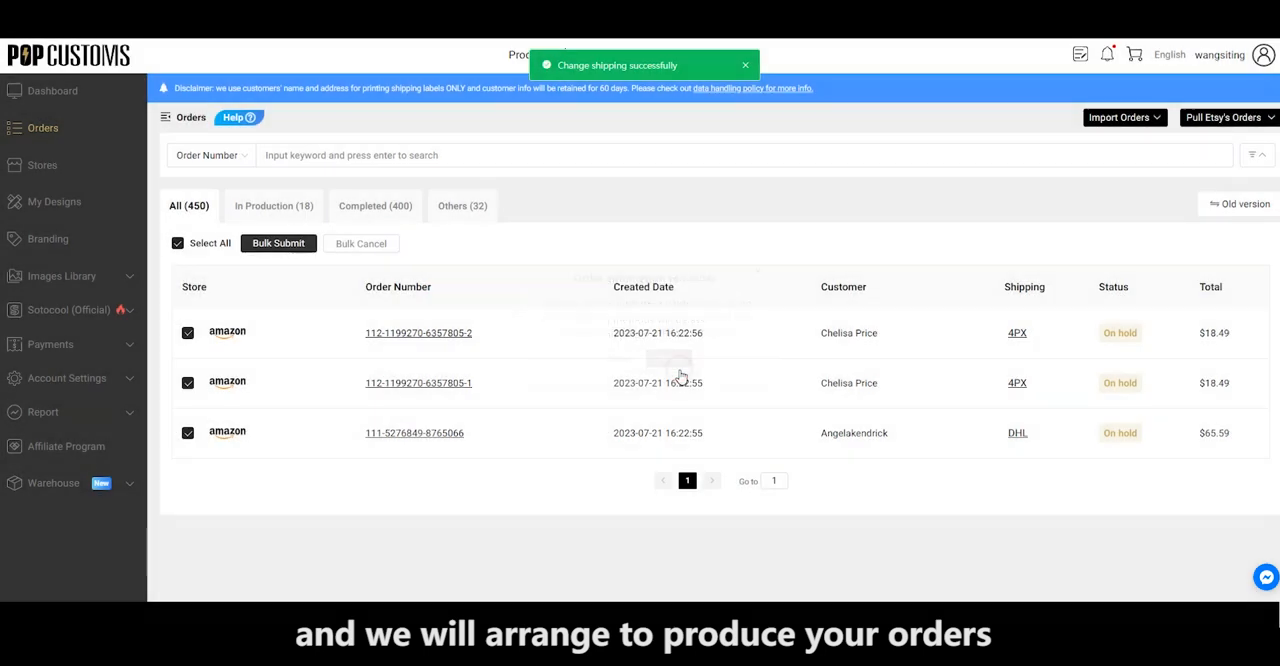
{"action": "left_click", "coordinate": [278, 244]}
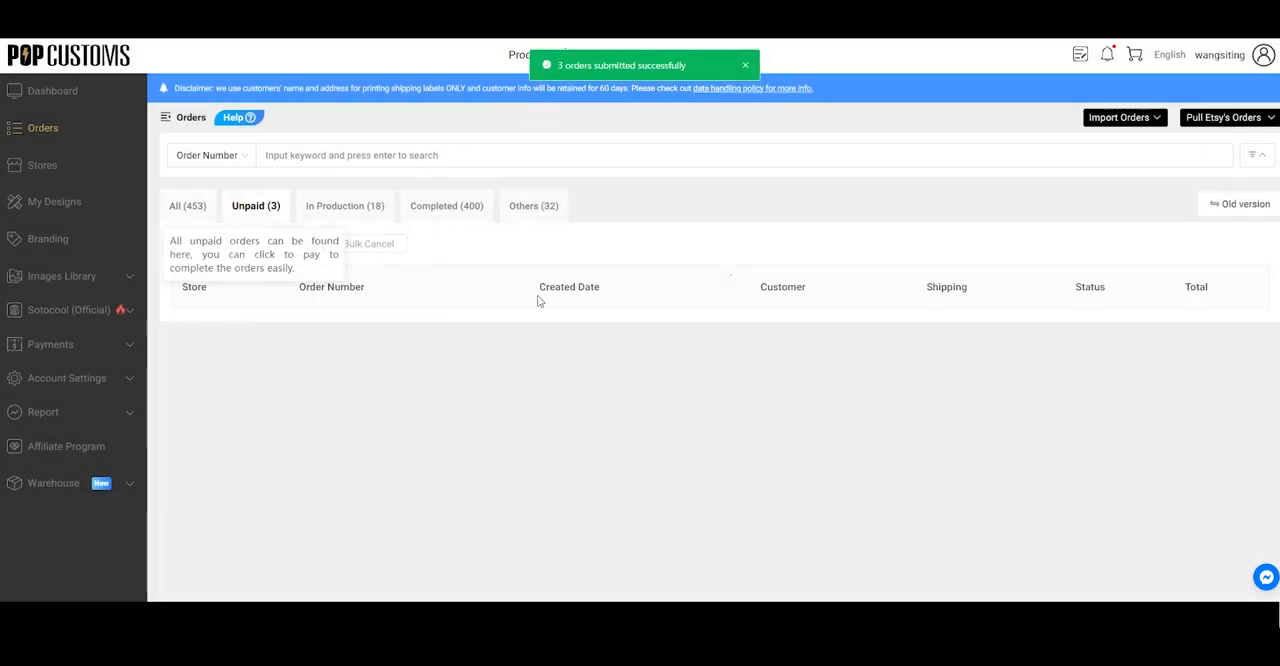
{"action": "left_click", "coordinate": [280, 244]}
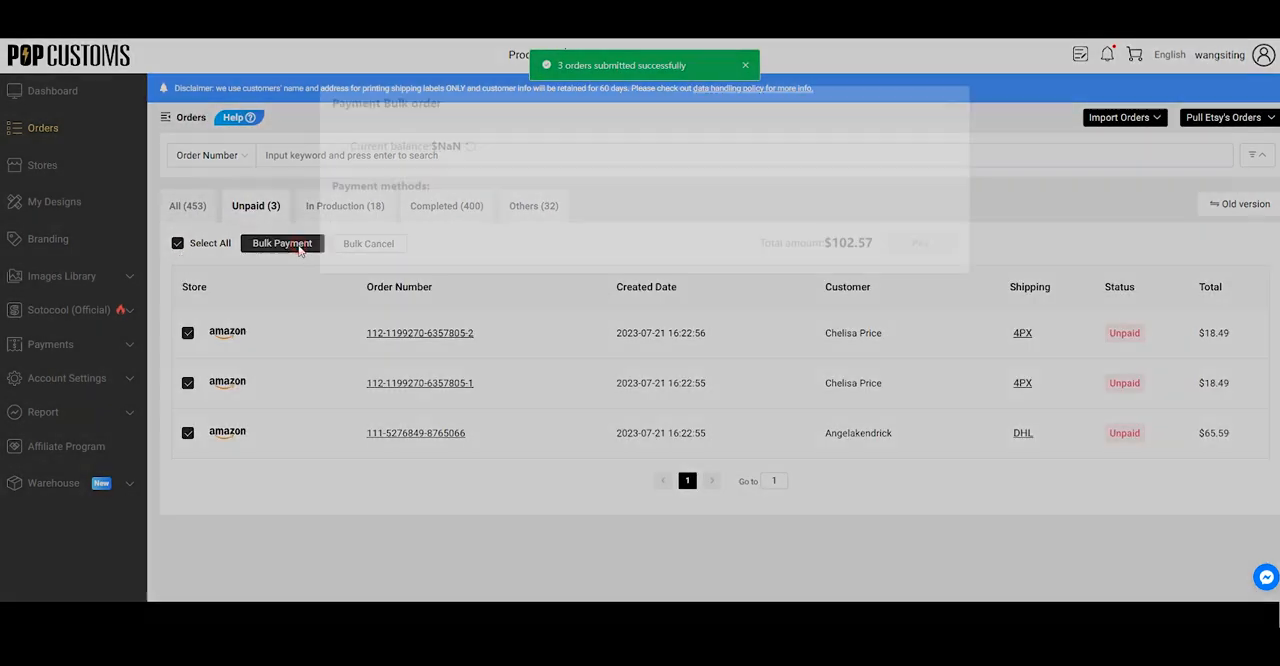